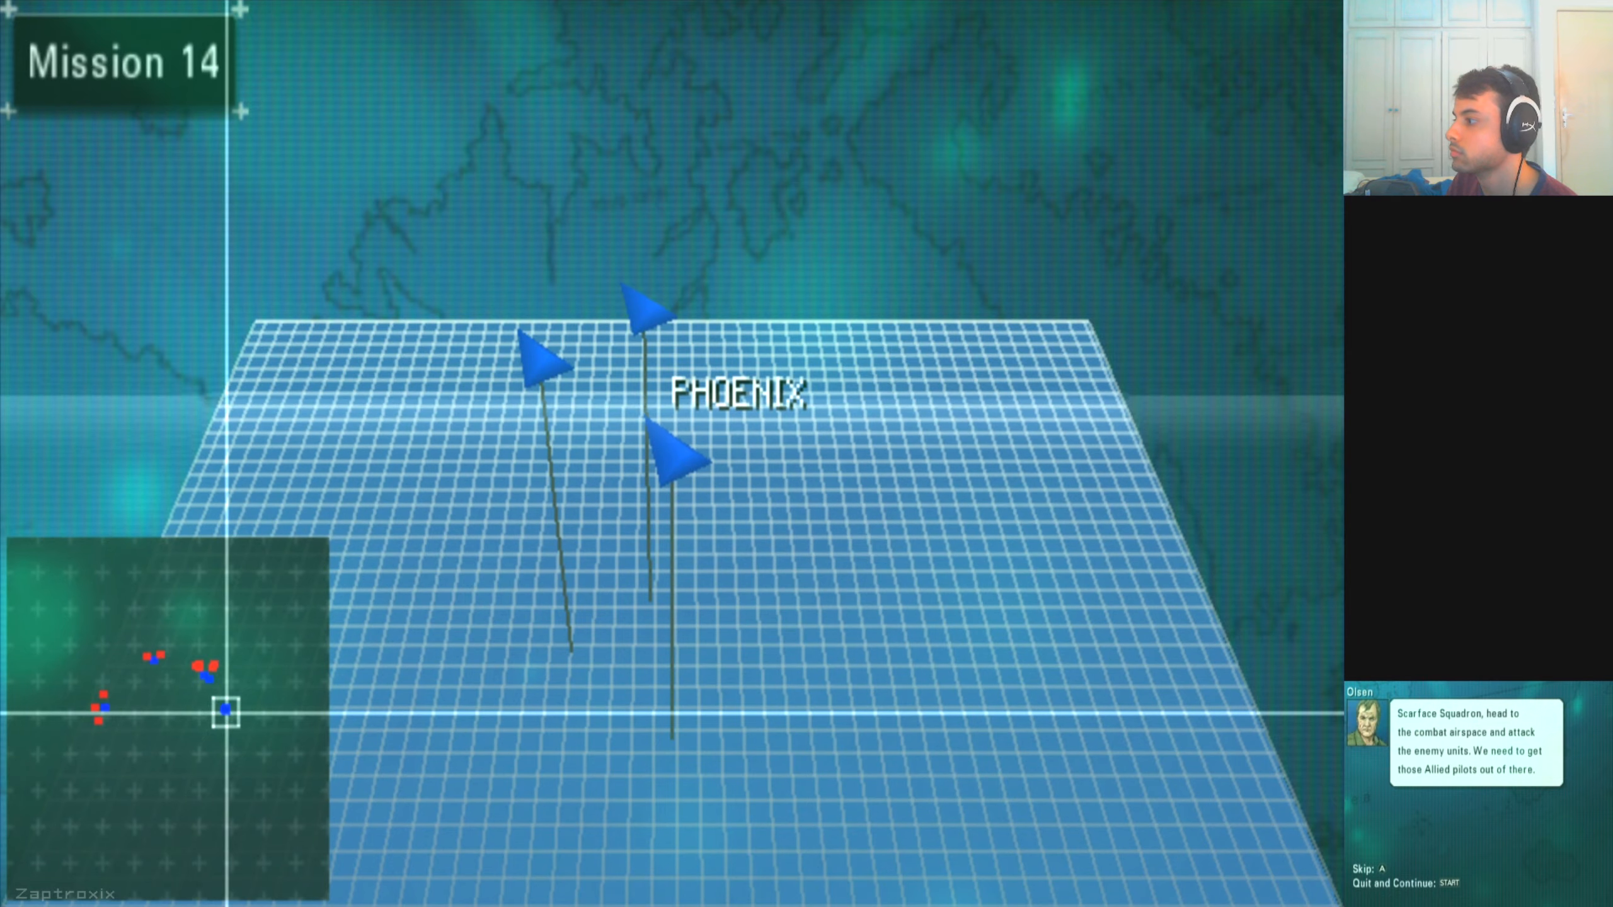
- Skip the remaining Mission 14 briefing dialogue and quit it to start loading the mission
key("A")
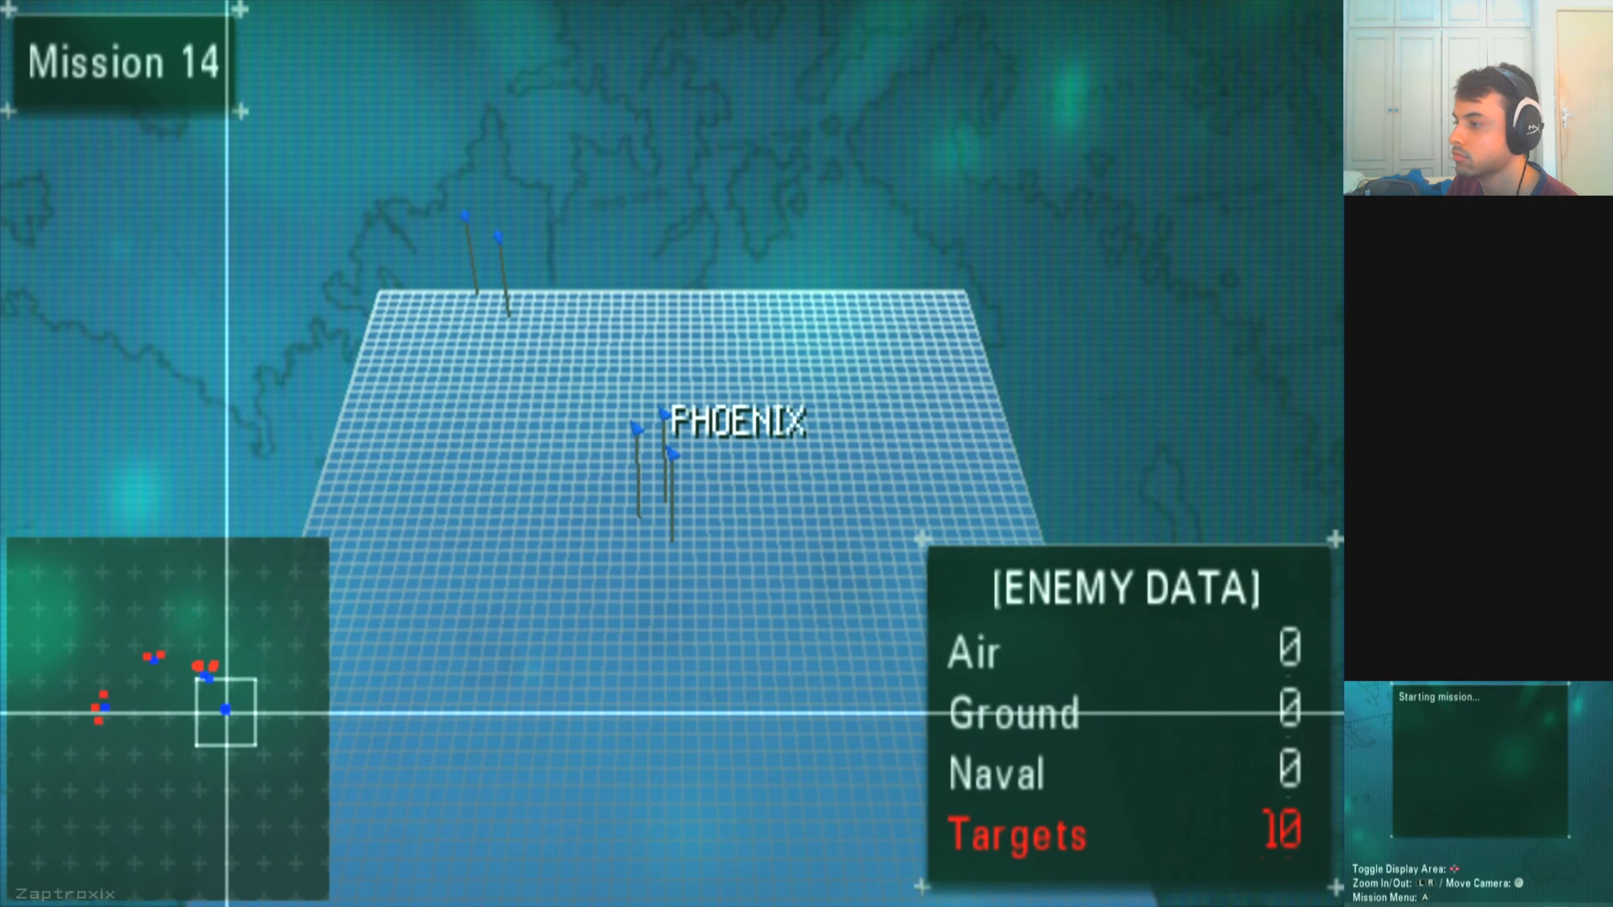
key("enter")
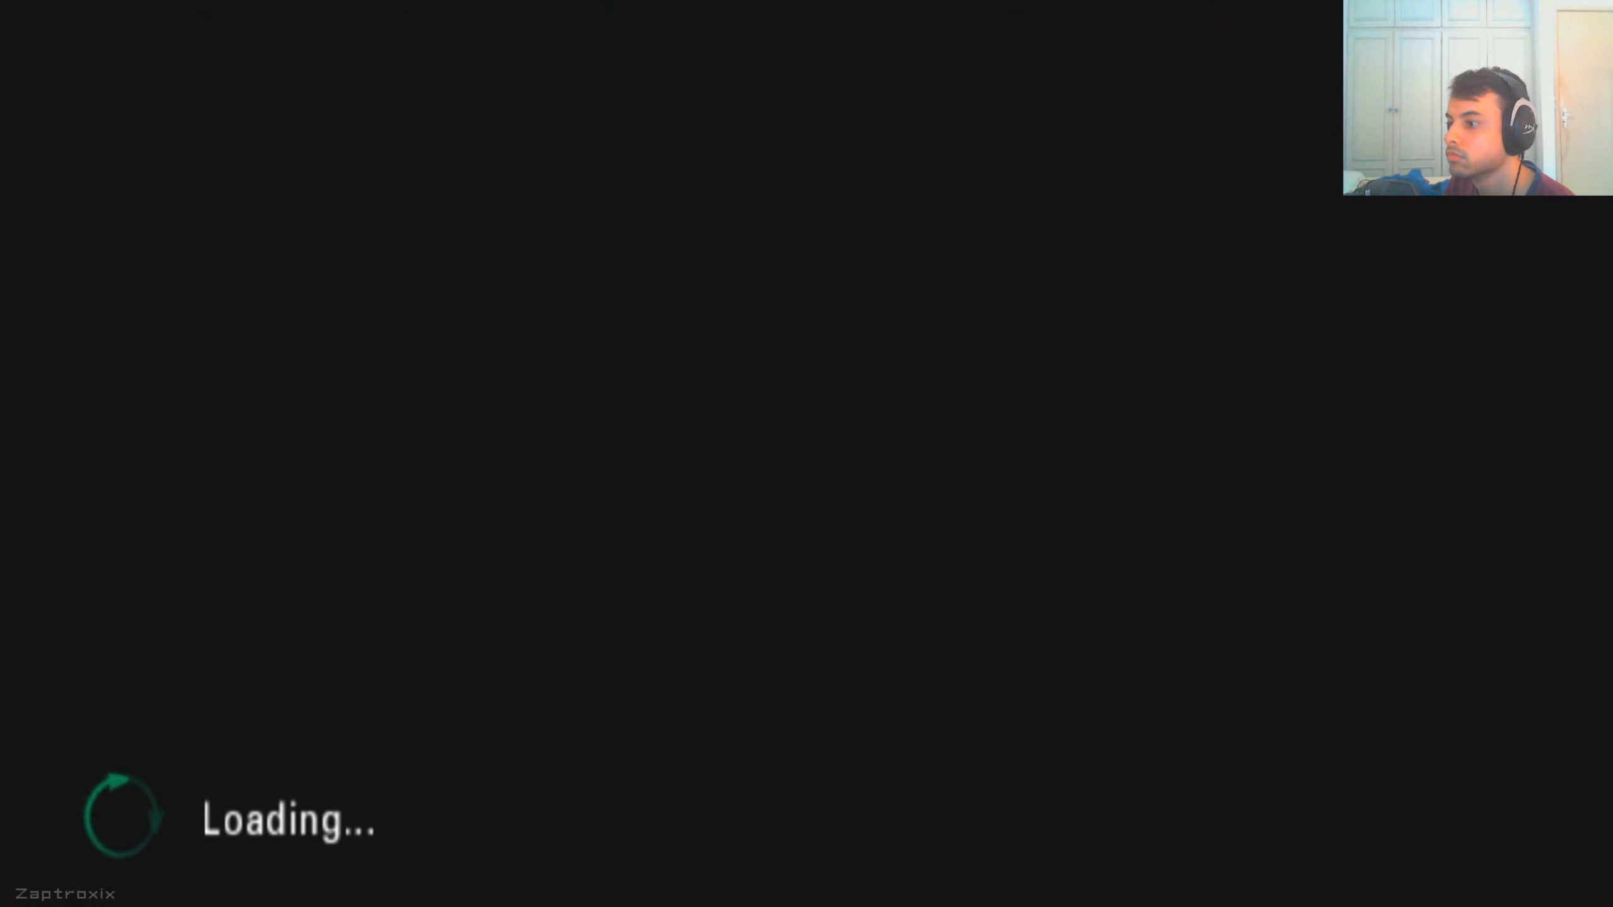